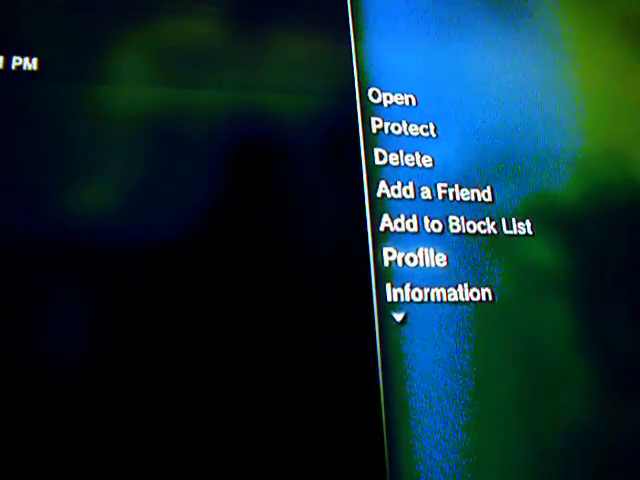
- Choose Profile in the friend's options menu to show level 5 (49%) and 181 trophies
click(406, 257)
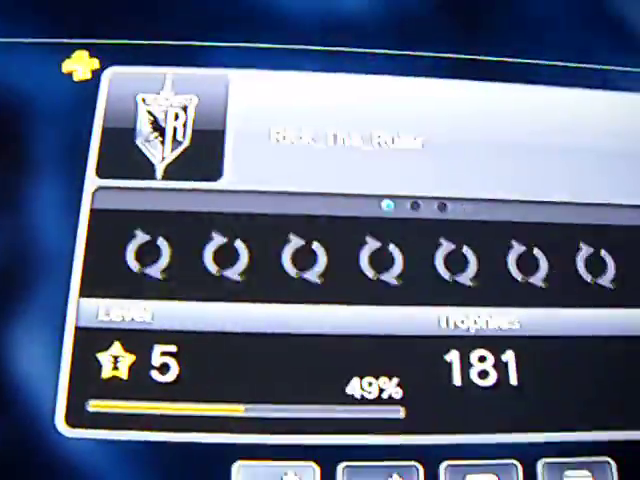